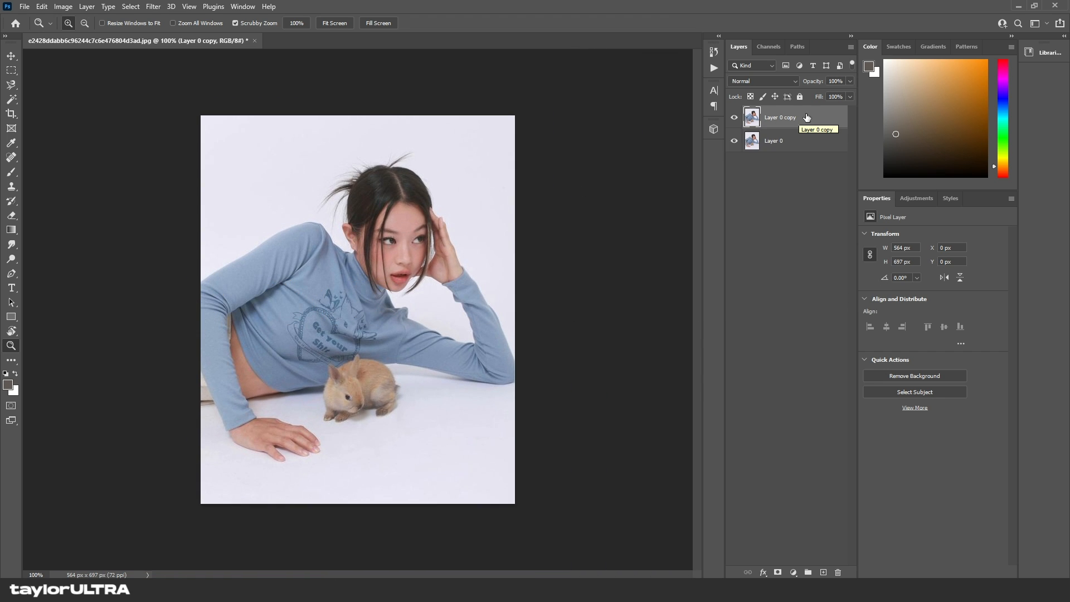
Duplicate Layer 0 with Ctrl+J to create Layer 0 copy above it
key("ctrl+j")
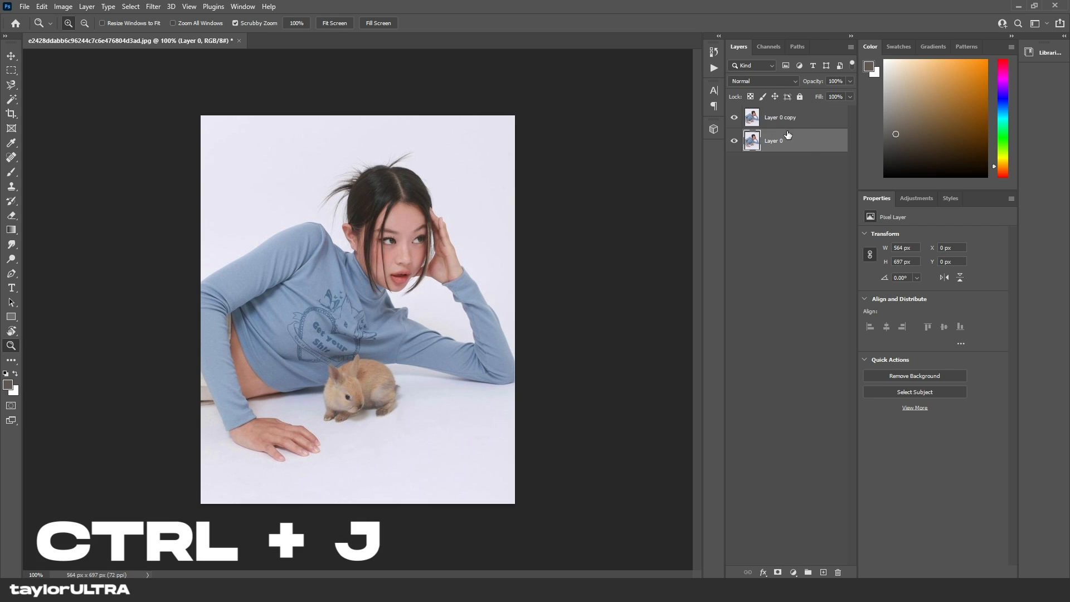
key("ctrl+j")
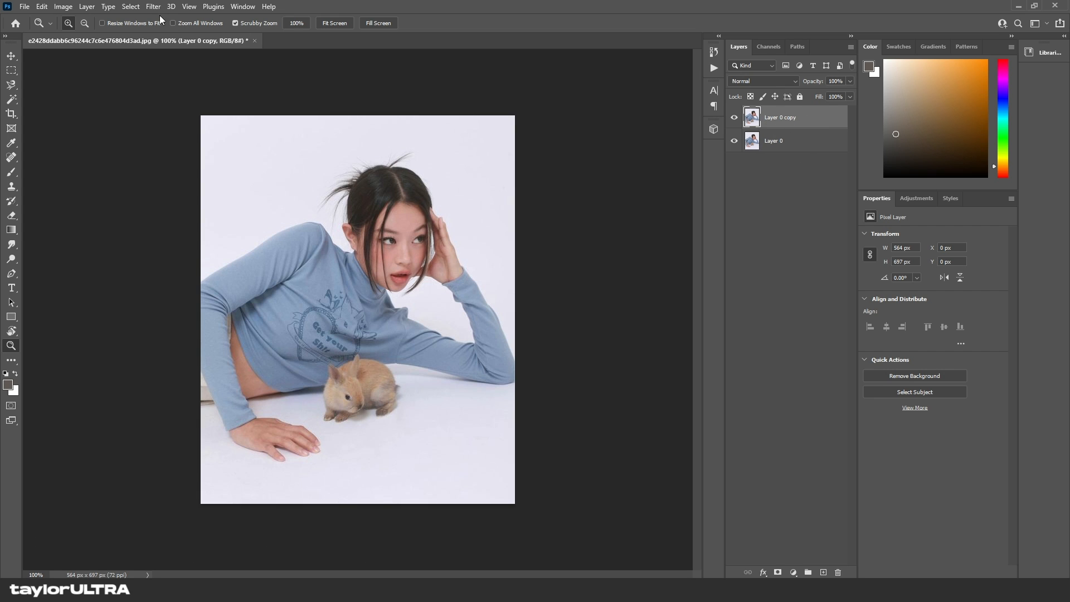
Preview Lens Blur on the duplicate layer with Iris Radius raised to 90
left_click(153, 6)
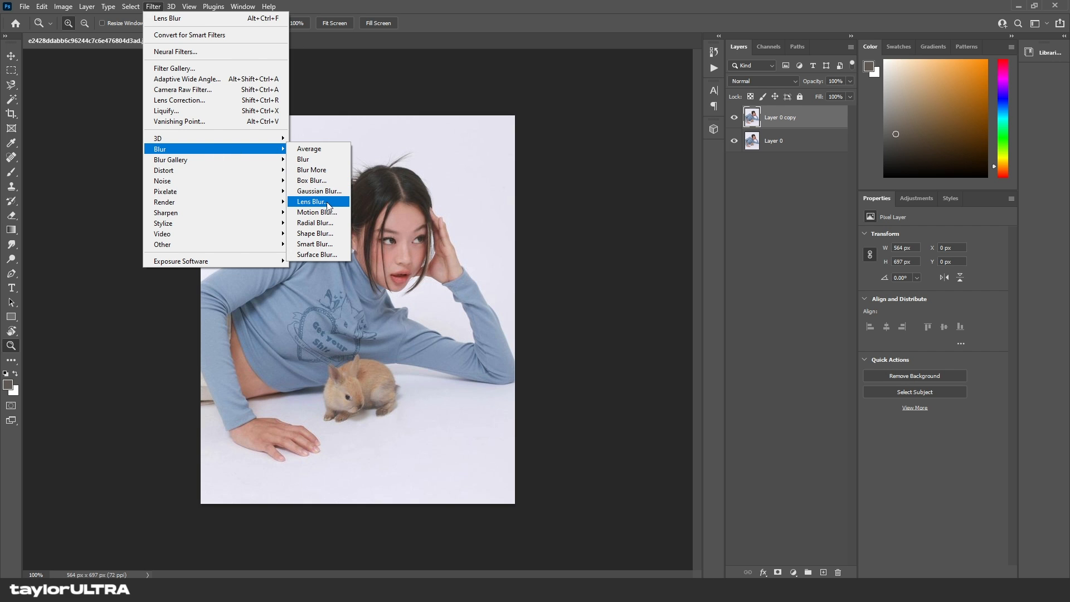
left_click(312, 201)
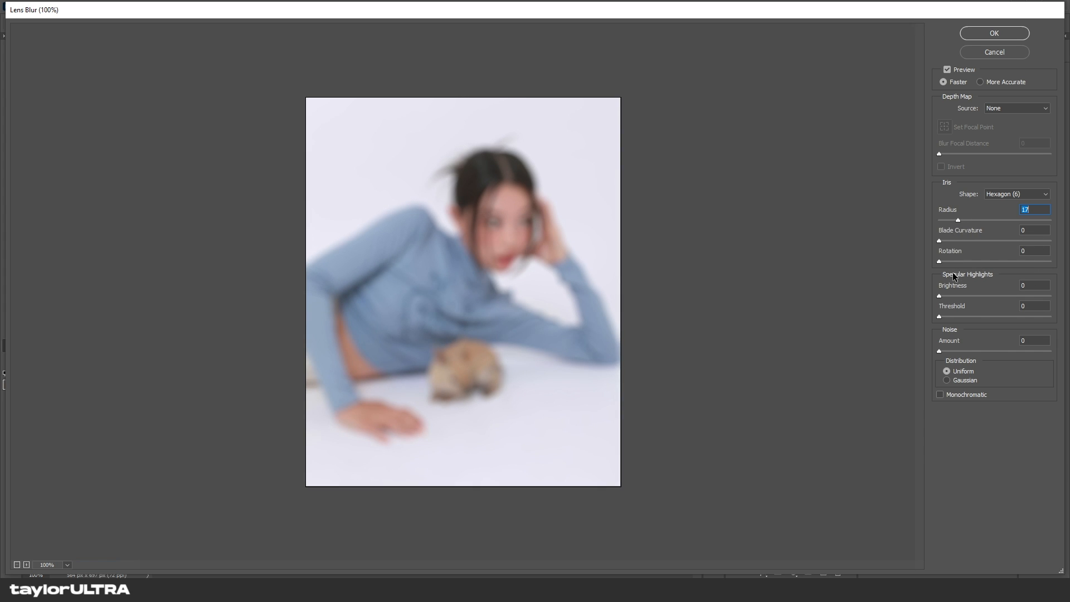
mouse_move(1031, 328)
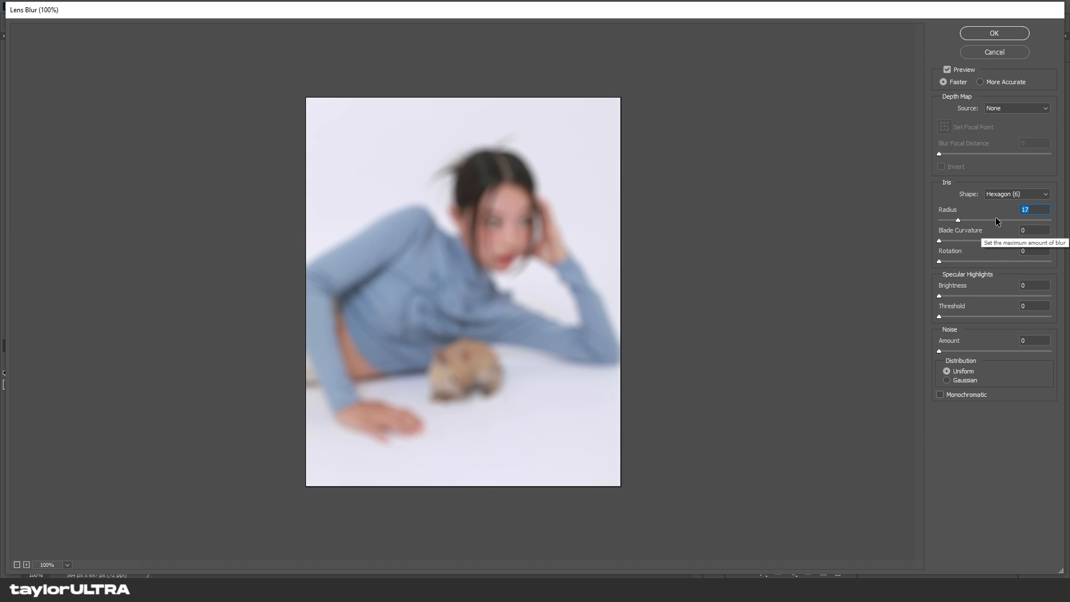
left_click_drag(958, 220, 1037, 220)
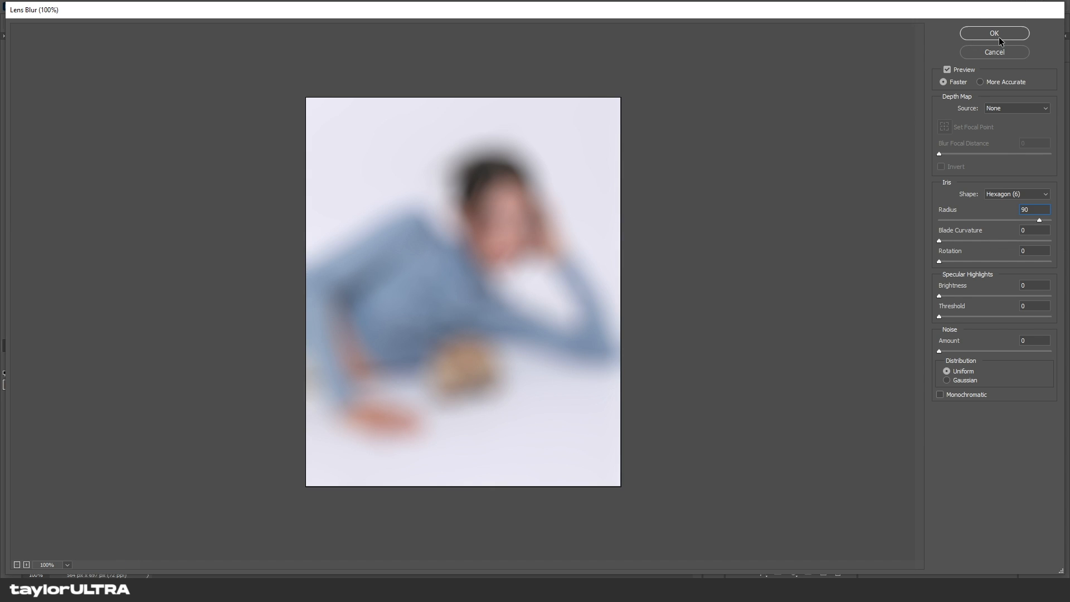
Apply the lens blur and set the blurred copy's blend mode to Screen
left_click(994, 33)
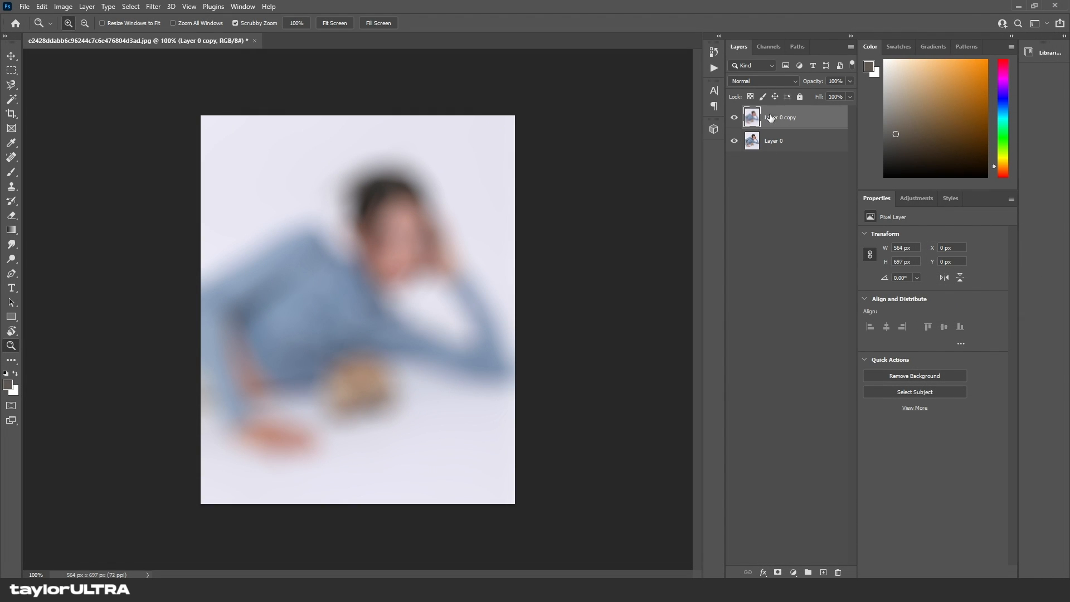
left_click(761, 80)
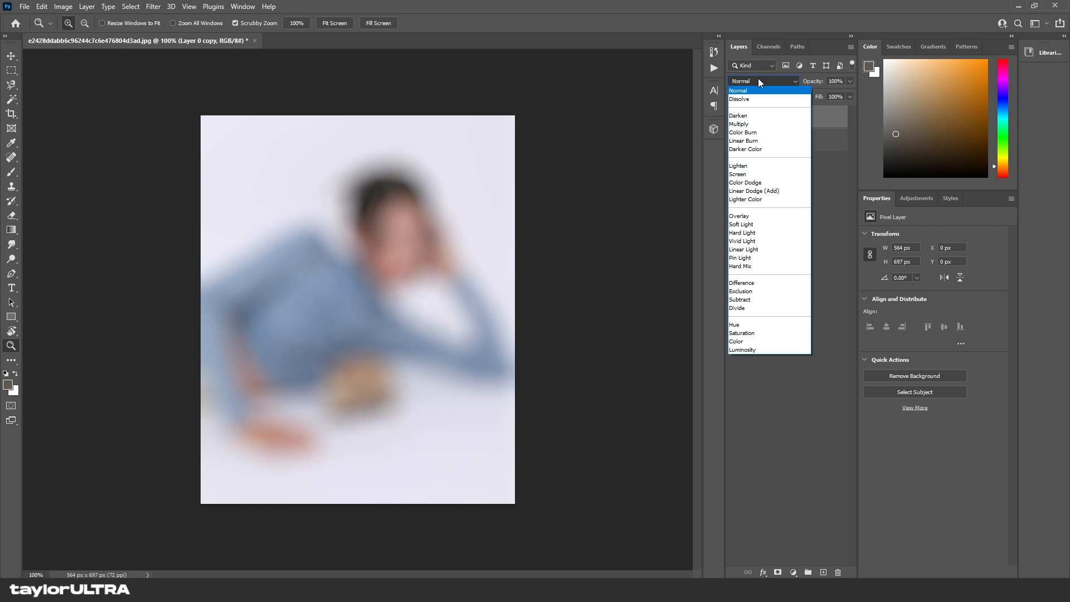
left_click(738, 174)
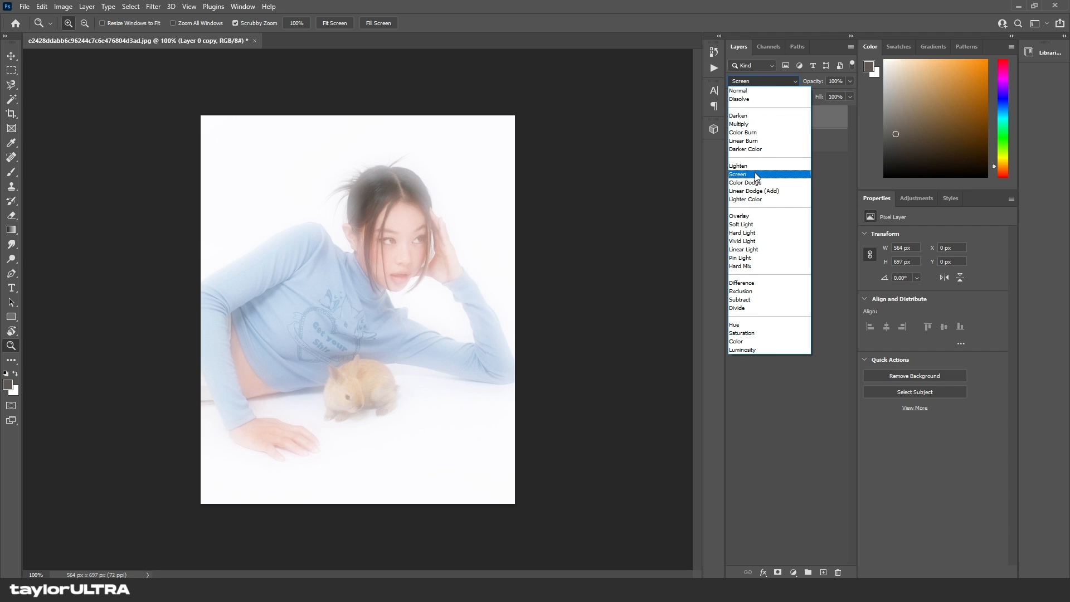
left_click(738, 174)
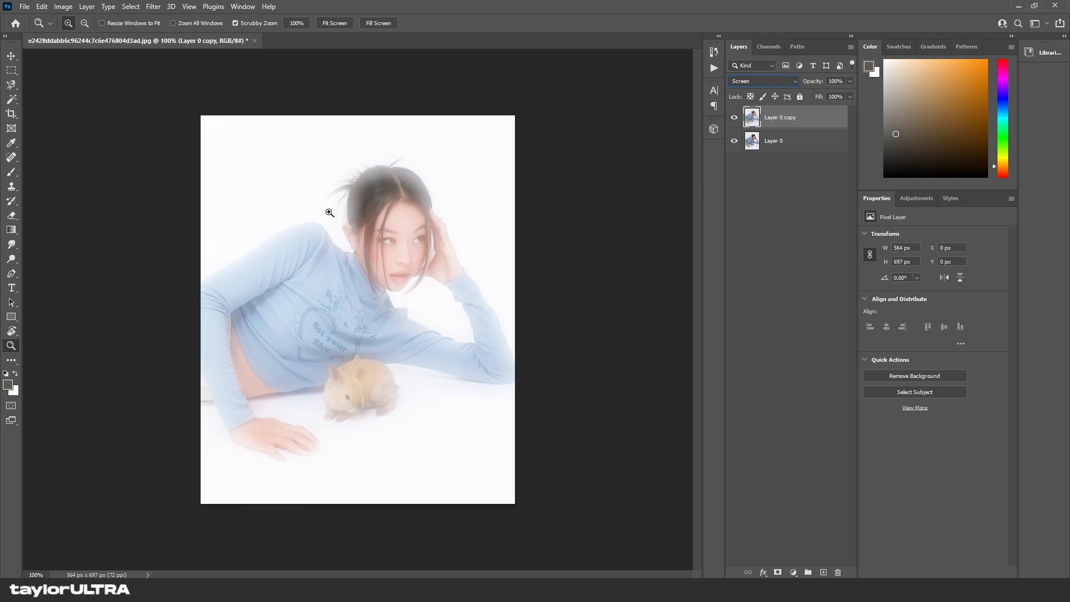
Lower the glow layer's opacity to 70%
left_click_drag(846, 89, 839, 90)
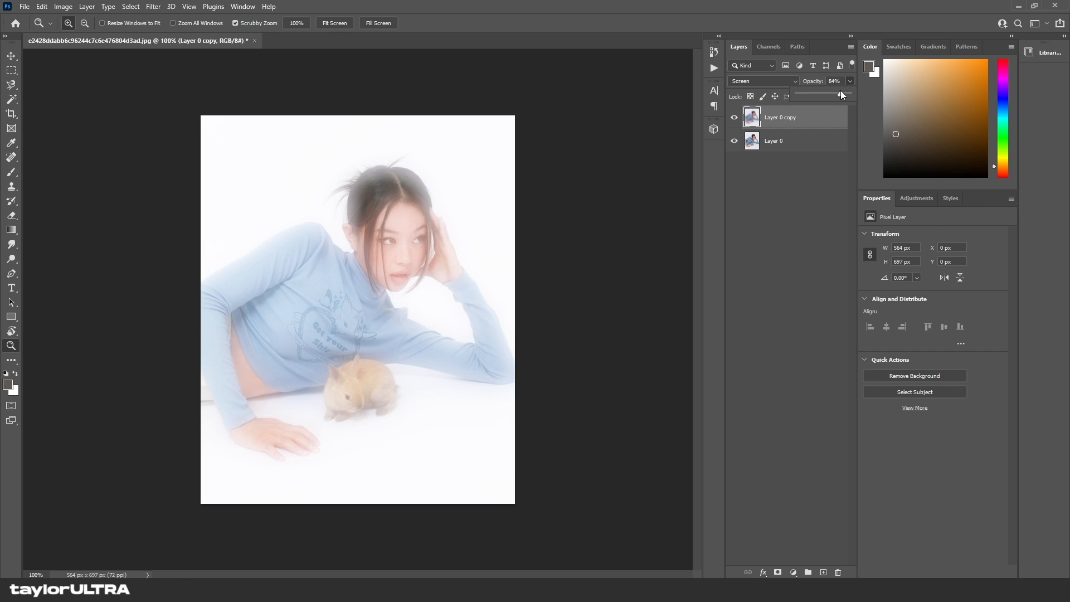
left_click_drag(841, 95, 829, 95)
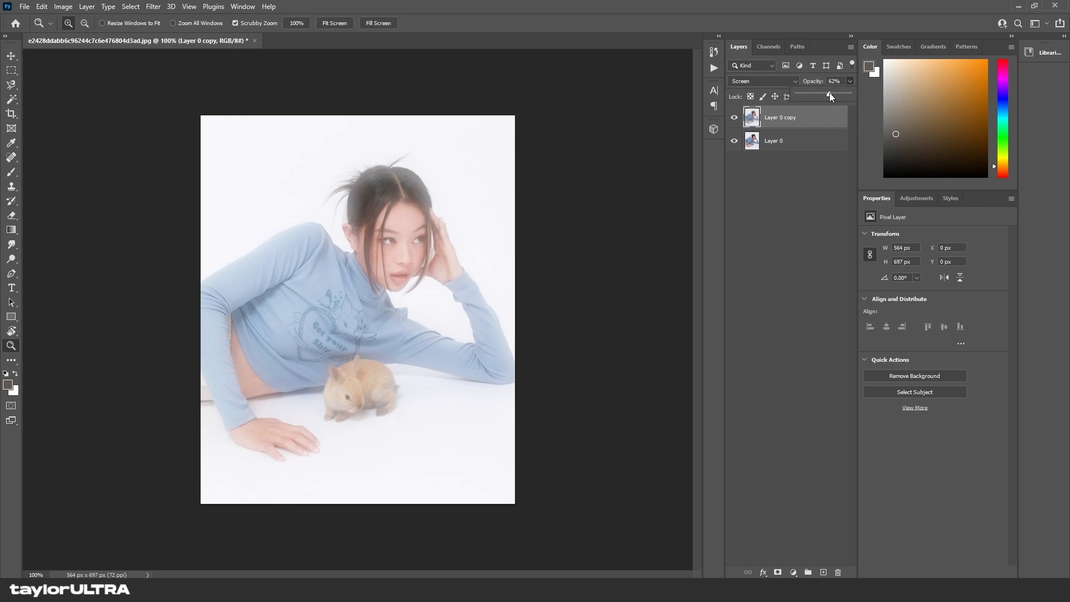
left_click_drag(827, 94, 833, 94)
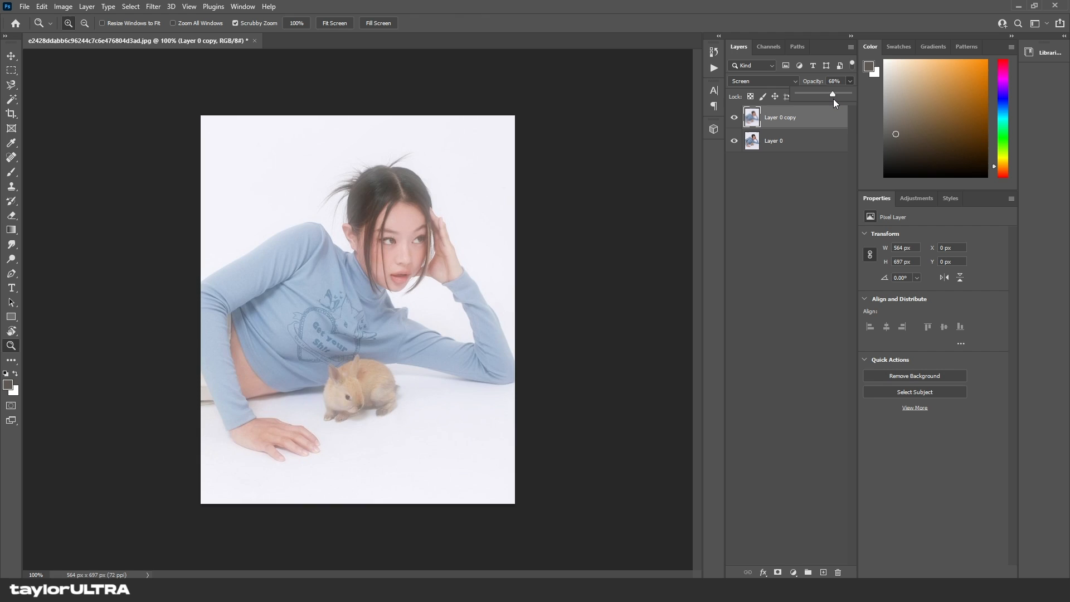
left_click_drag(833, 94, 833, 94)
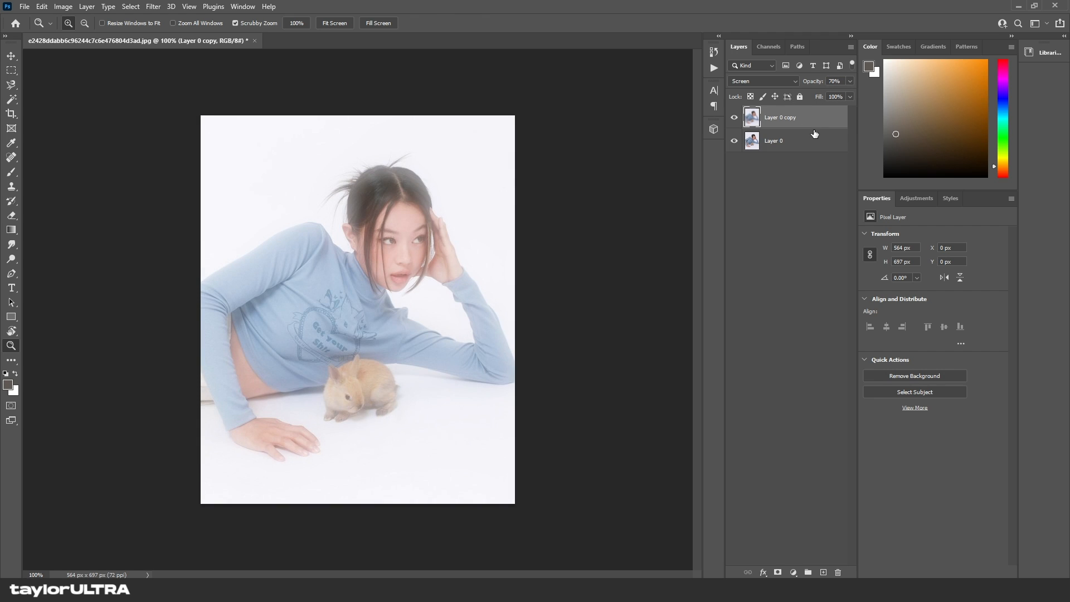
Add a Curves adjustment layer and shape an S-curve for contrast
left_click(916, 199)
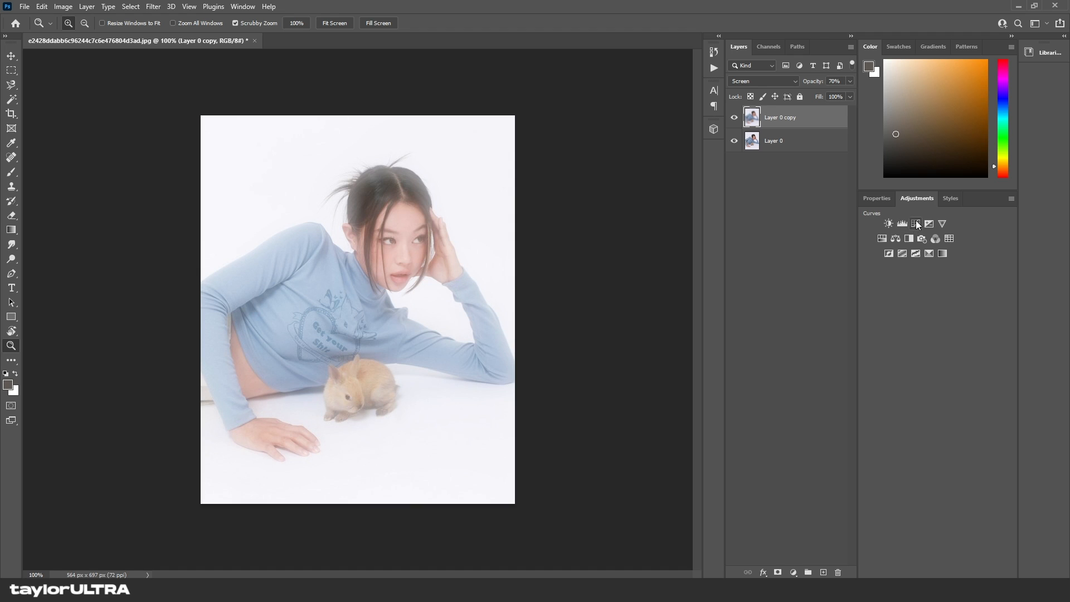
left_click(888, 224)
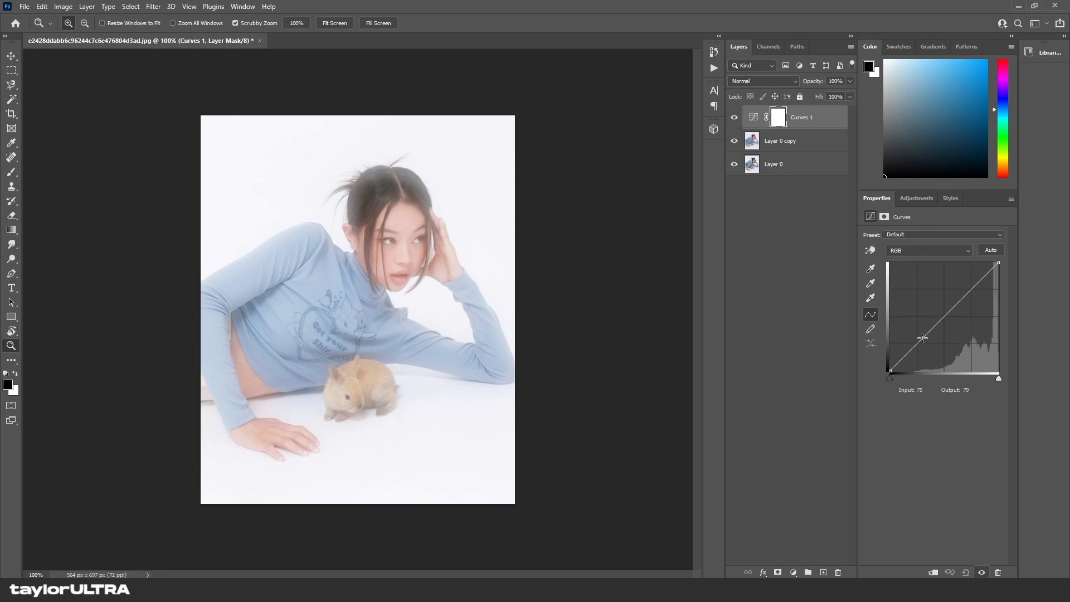
left_click_drag(922, 338, 920, 343)
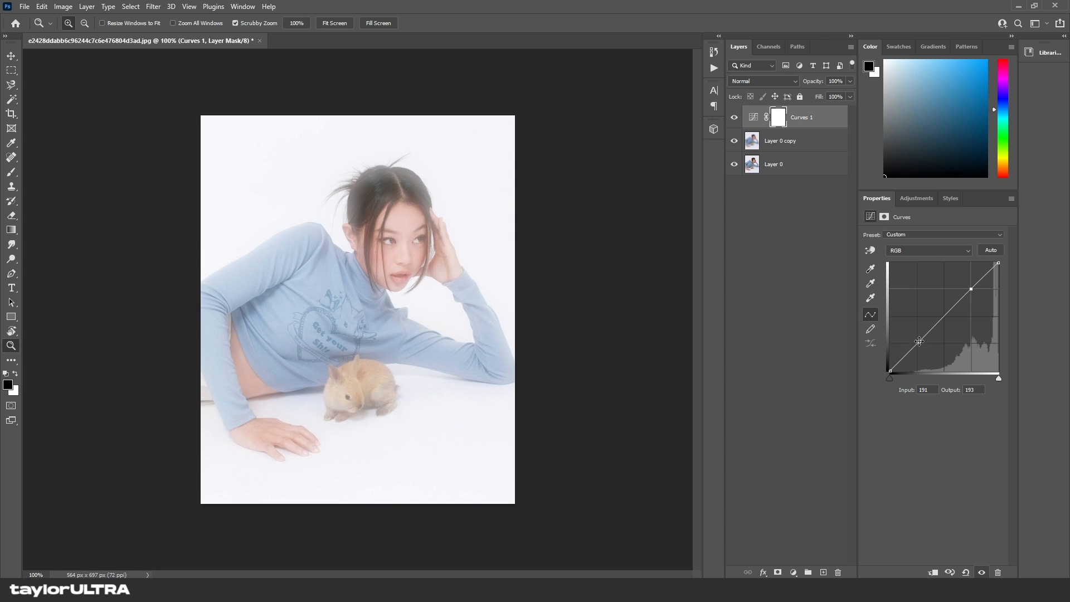
left_click_drag(919, 341, 936, 350)
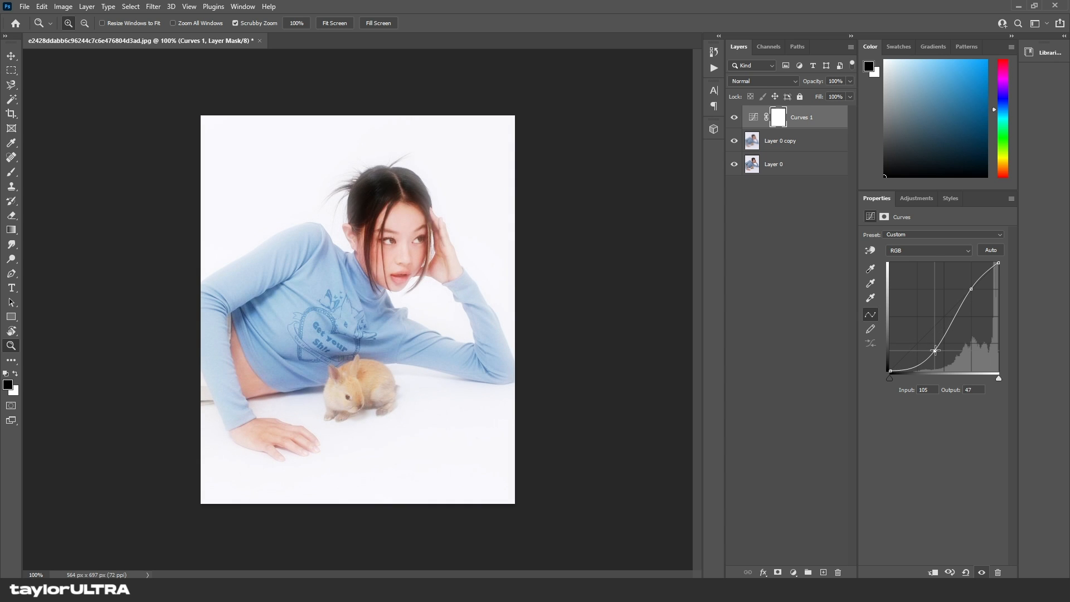
left_click_drag(936, 350, 927, 345)
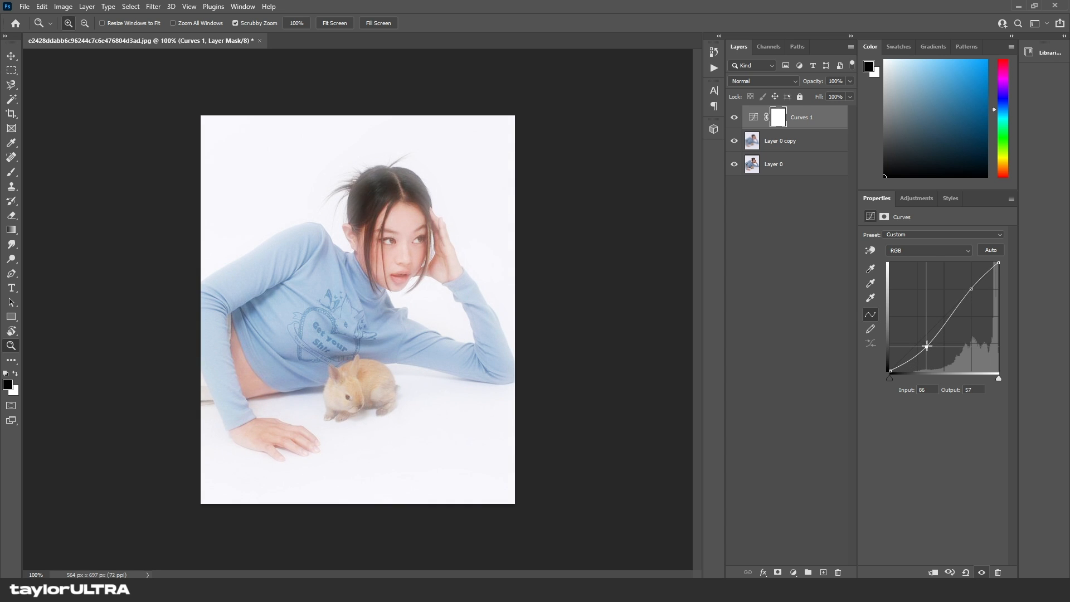
left_click_drag(926, 346, 961, 285)
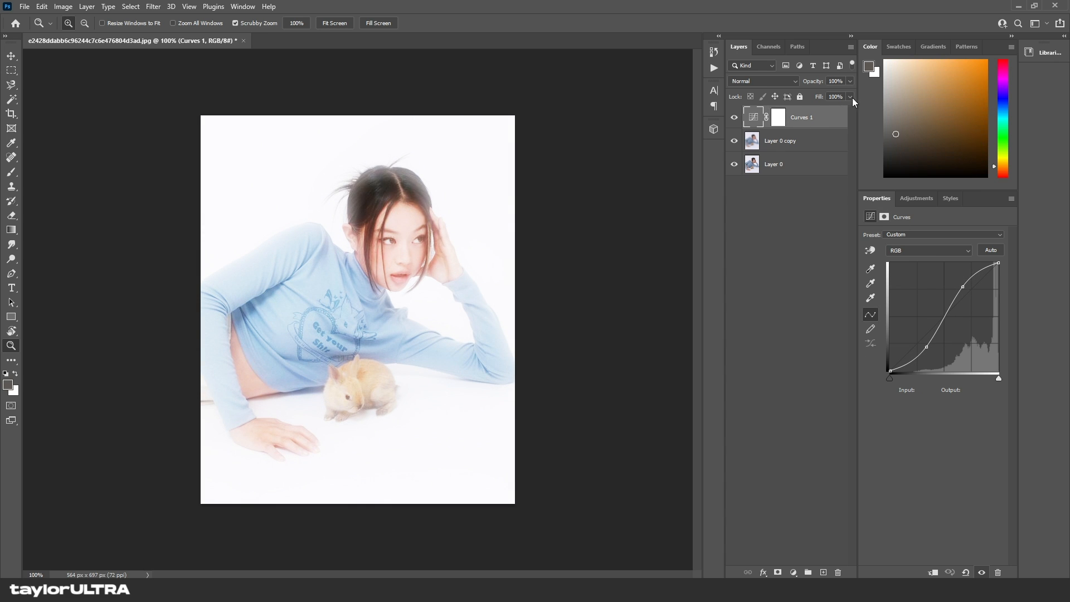
Reduce the Curves layer's opacity to 60%
left_click_drag(849, 95, 828, 95)
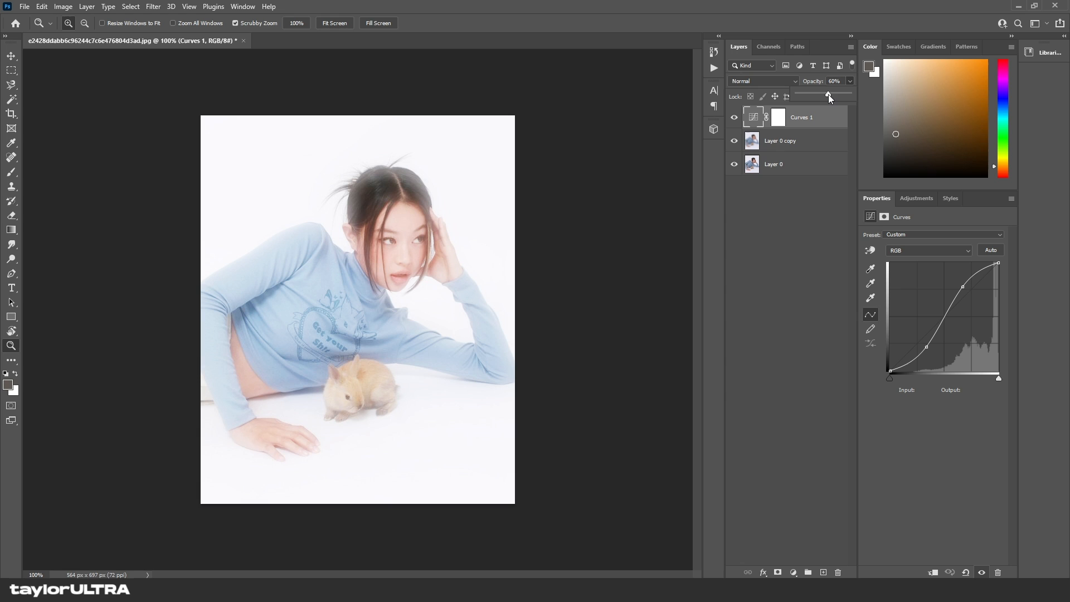
left_click(777, 116)
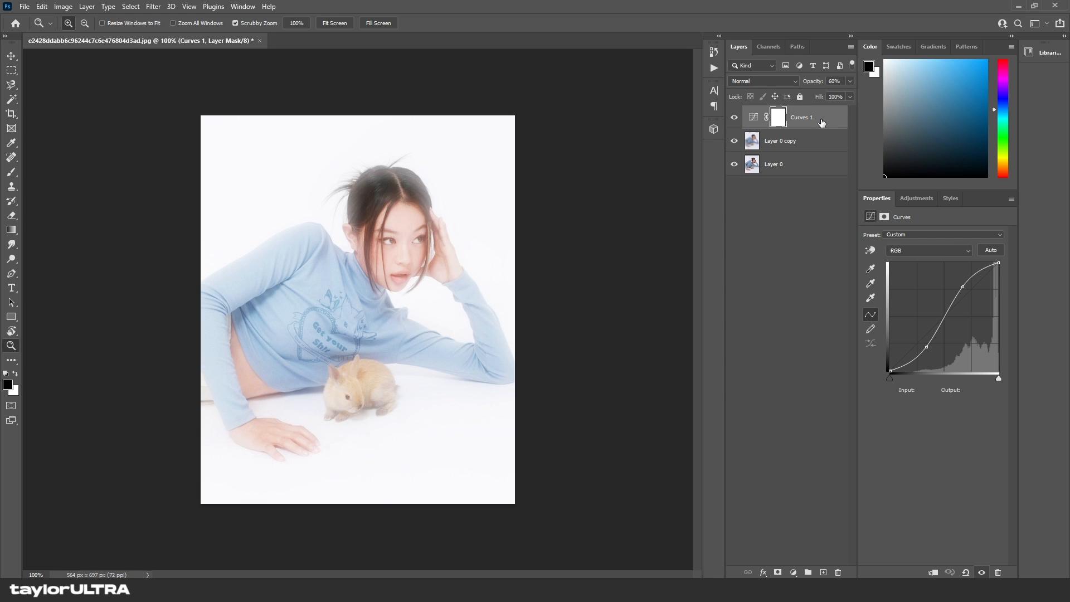
left_click(792, 571)
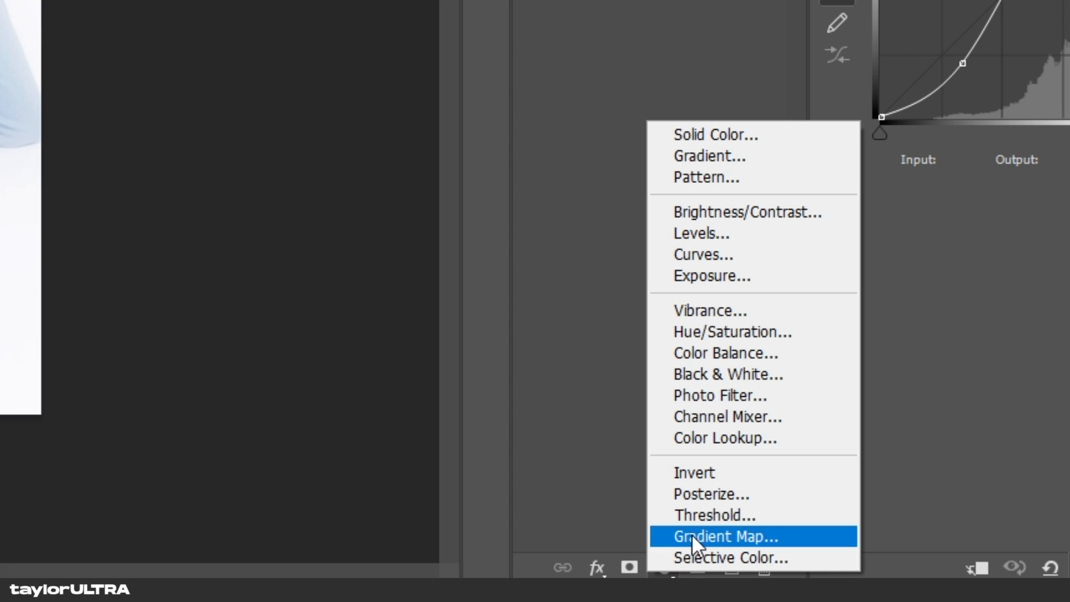
Add a Gradient Map layer using a light blue preset from the Cloud folder
left_click(724, 535)
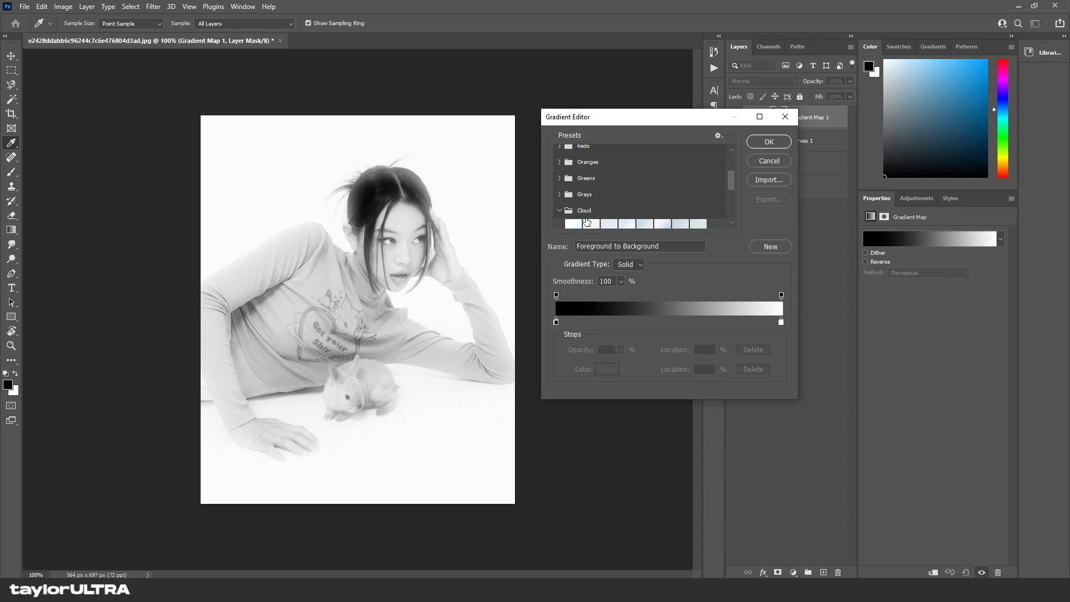
left_click(626, 209)
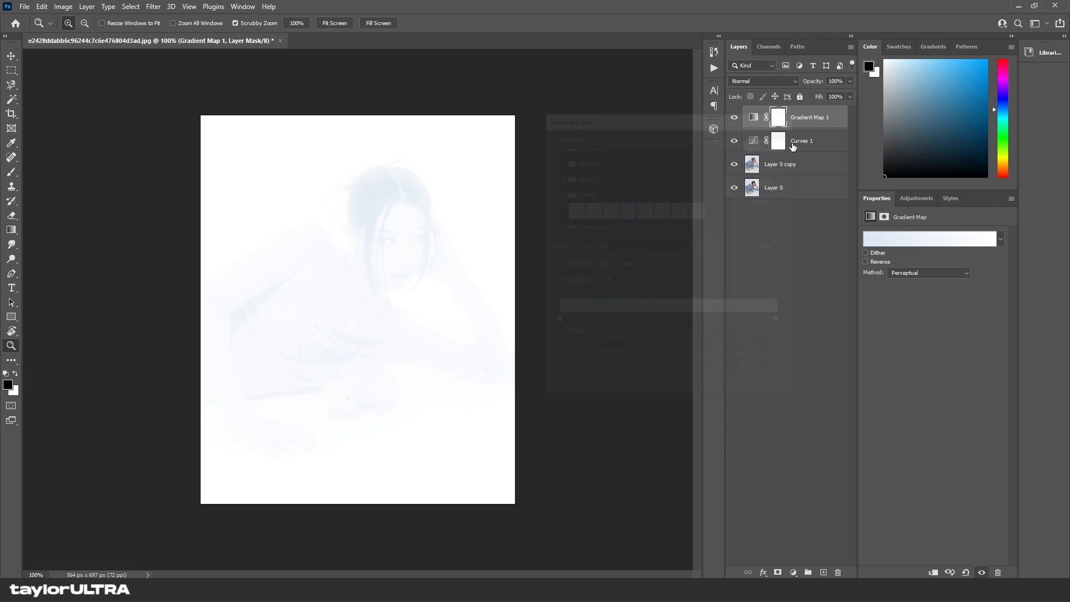
Blend Gradient Map 1 in Screen at about 26% opacity and toggle the effects group to compare
left_click(763, 81)
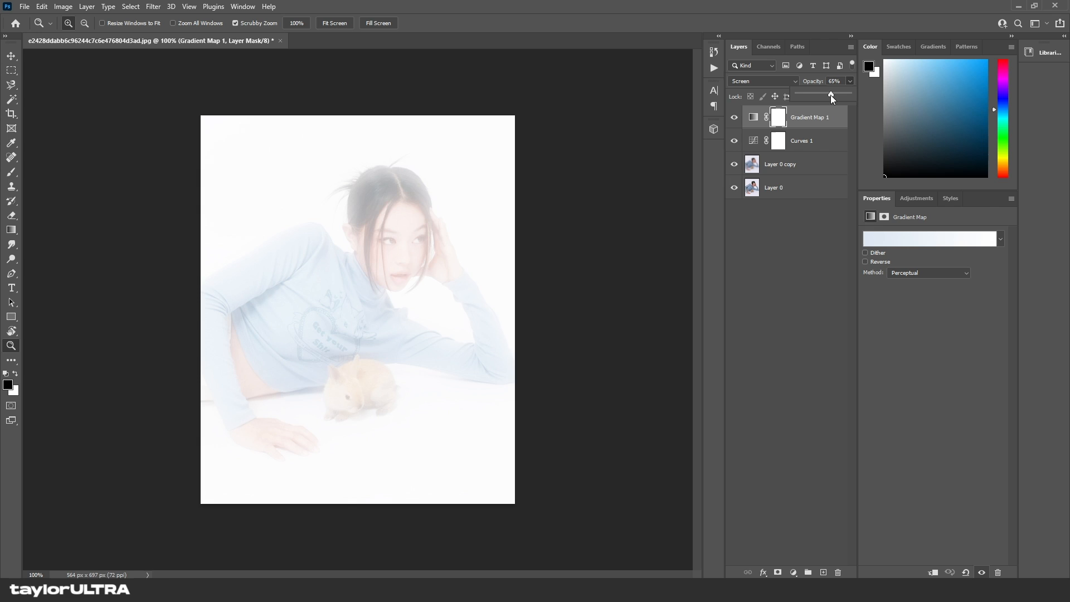
left_click_drag(830, 95, 811, 94)
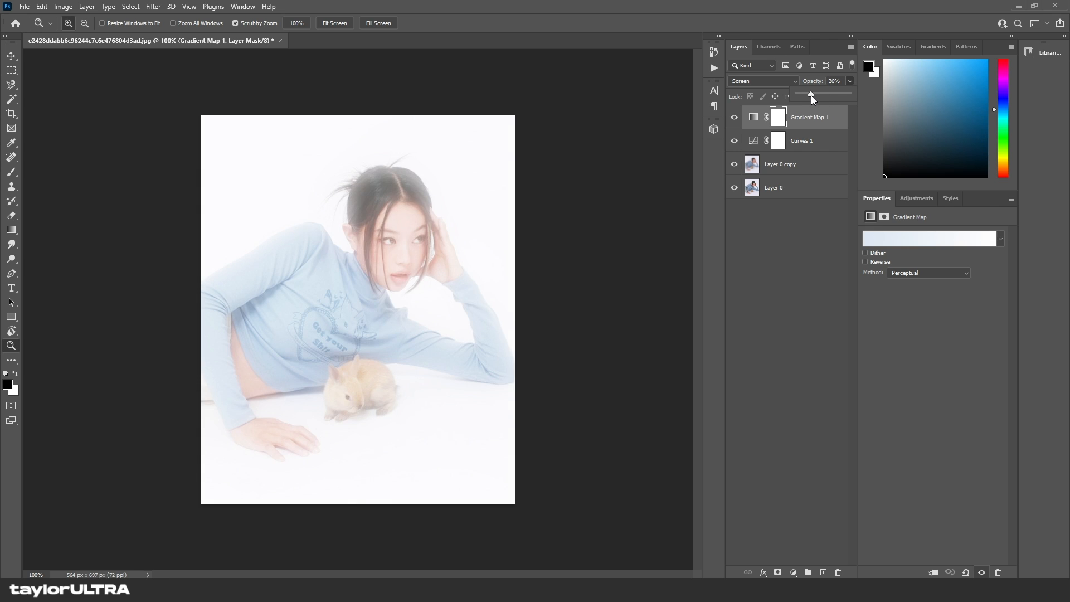
left_click_drag(812, 92, 808, 92)
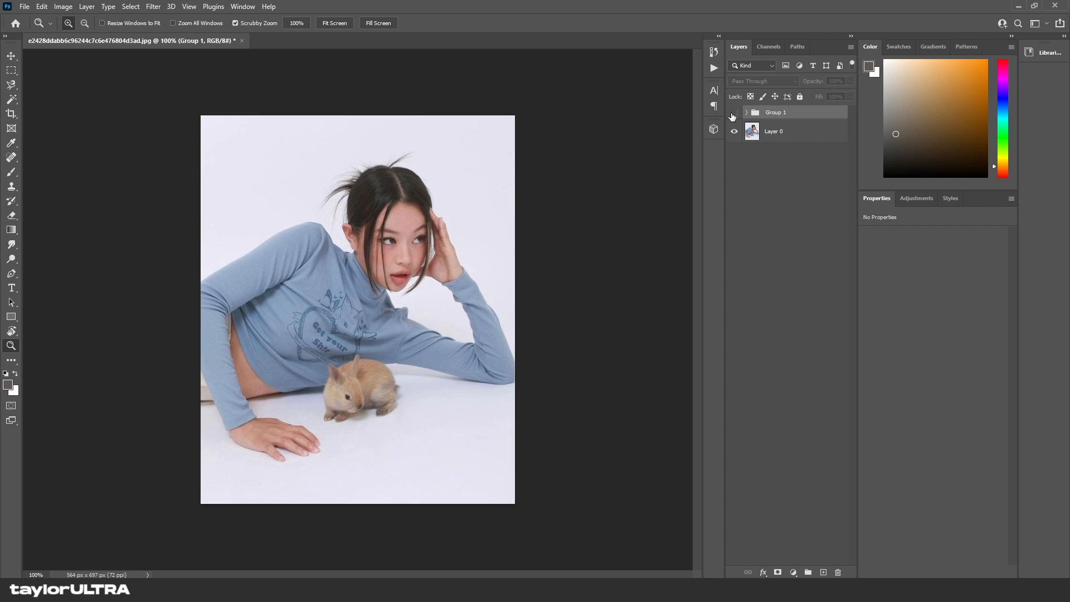
left_click(733, 112)
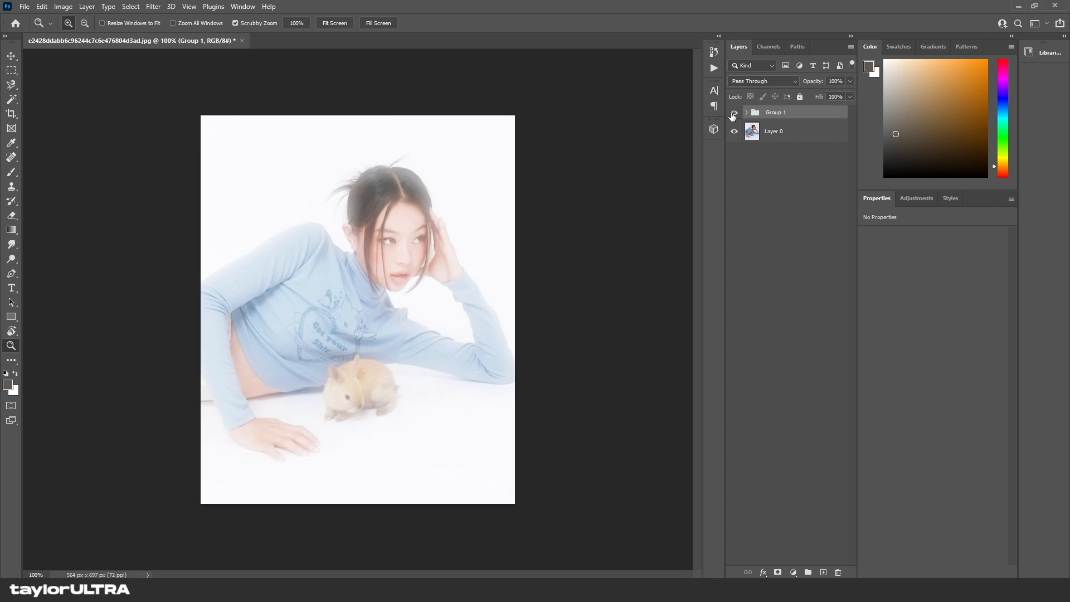